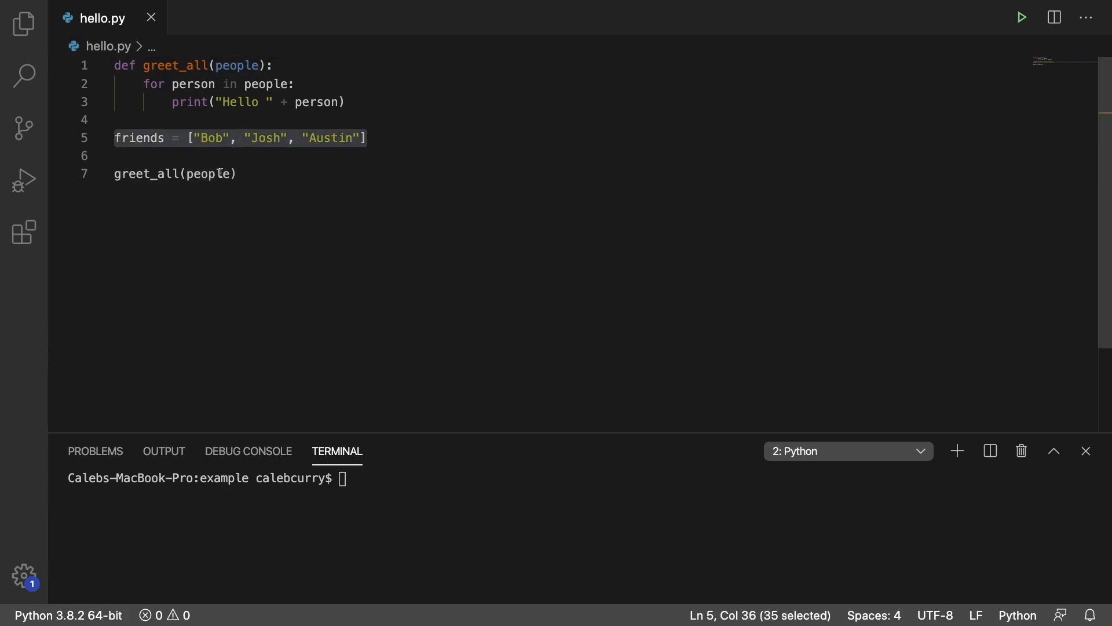
Step: Replace the people argument with "Bob", "Josh", "Austin" passed directly to greet_all
double_click(207, 174)
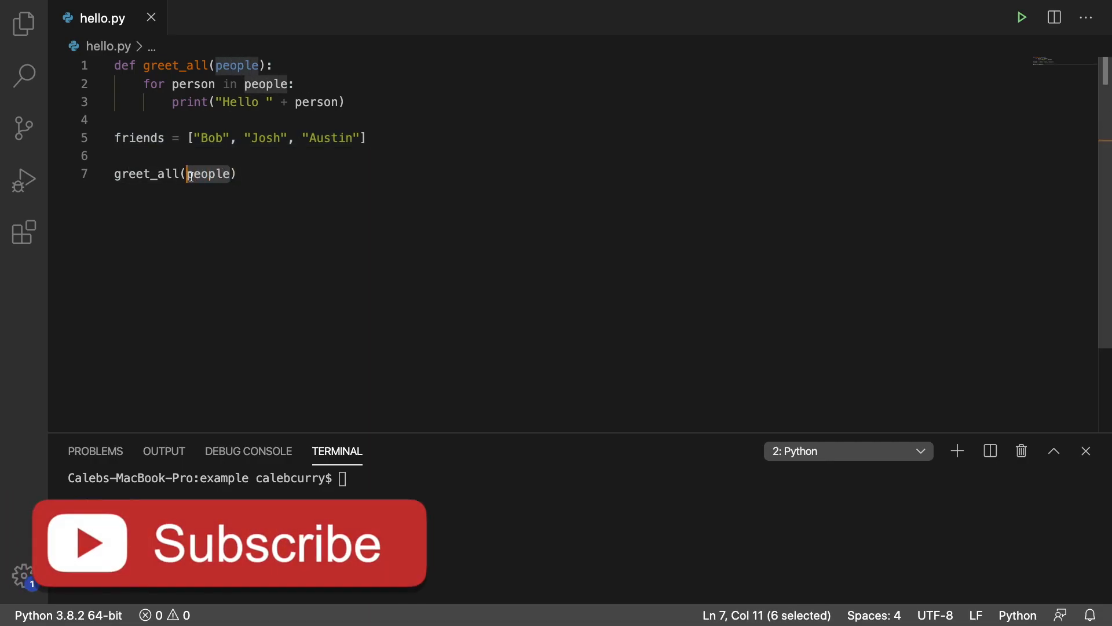
text(")
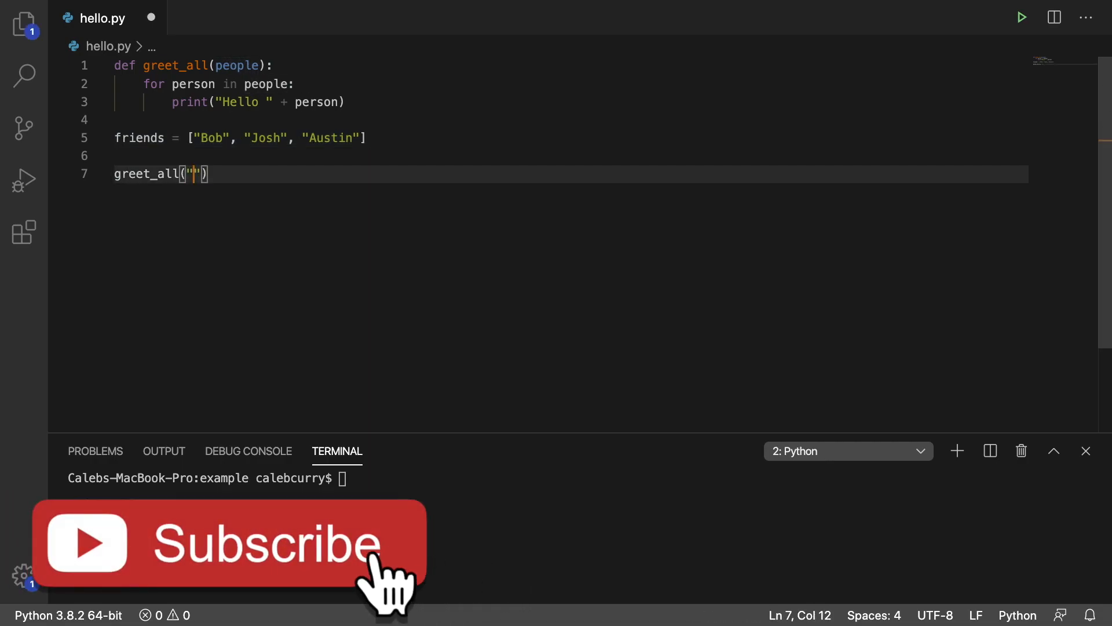
text(Bob)
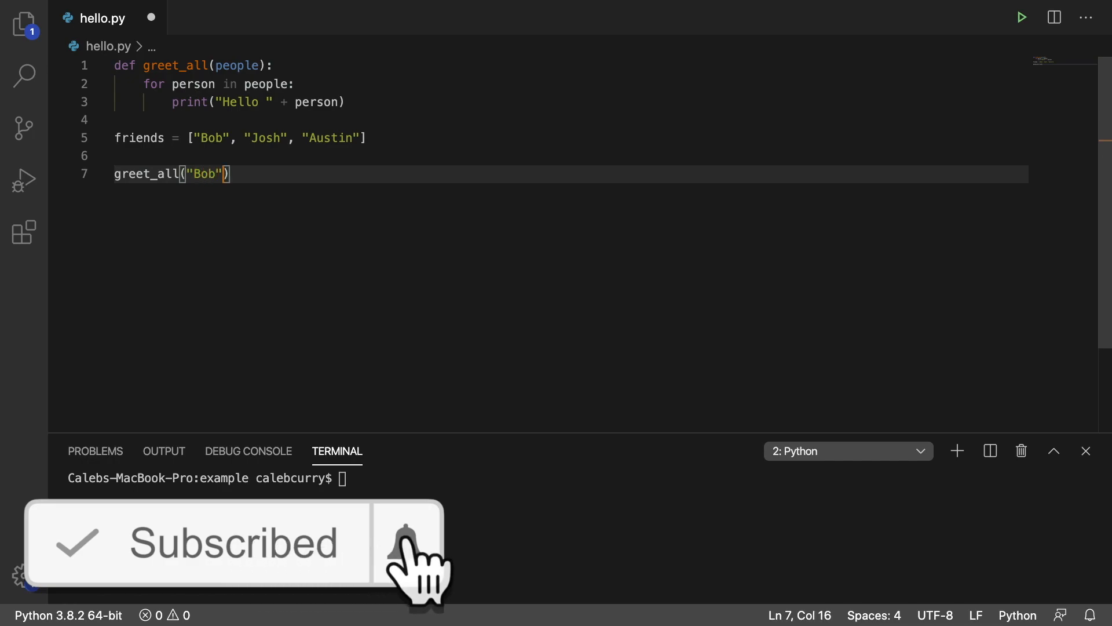
text(, "Josh")
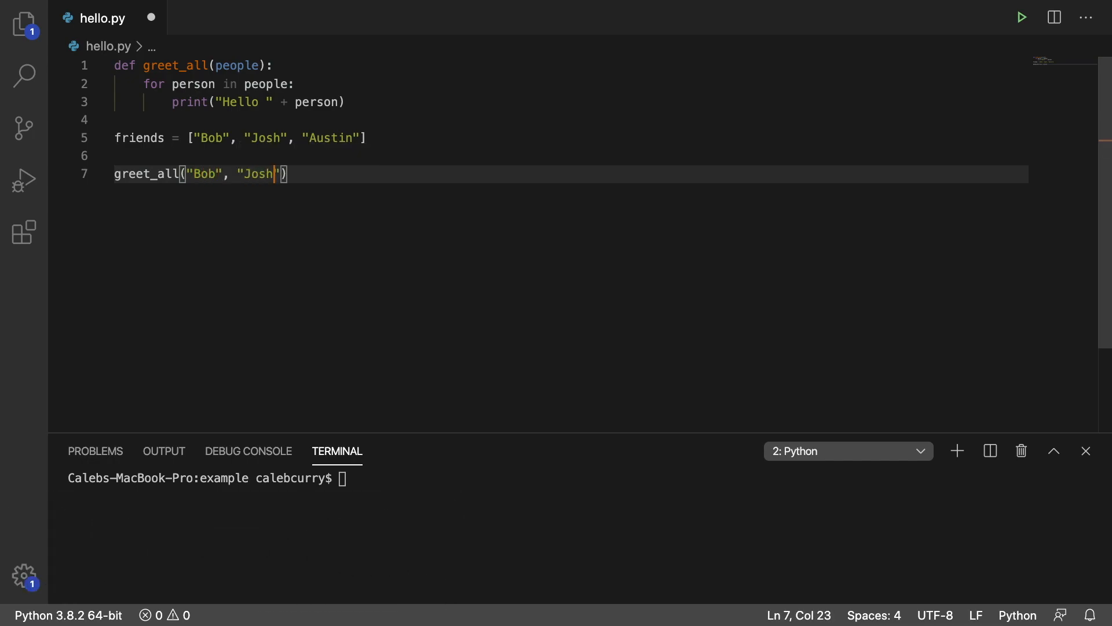
text(, "Aus")
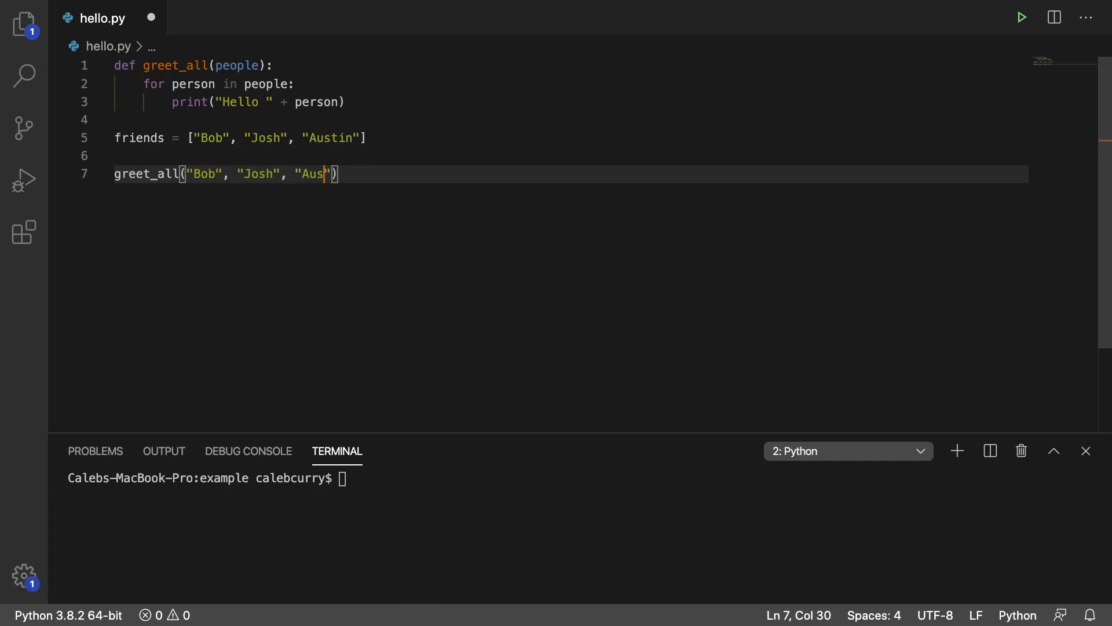
text(tin)
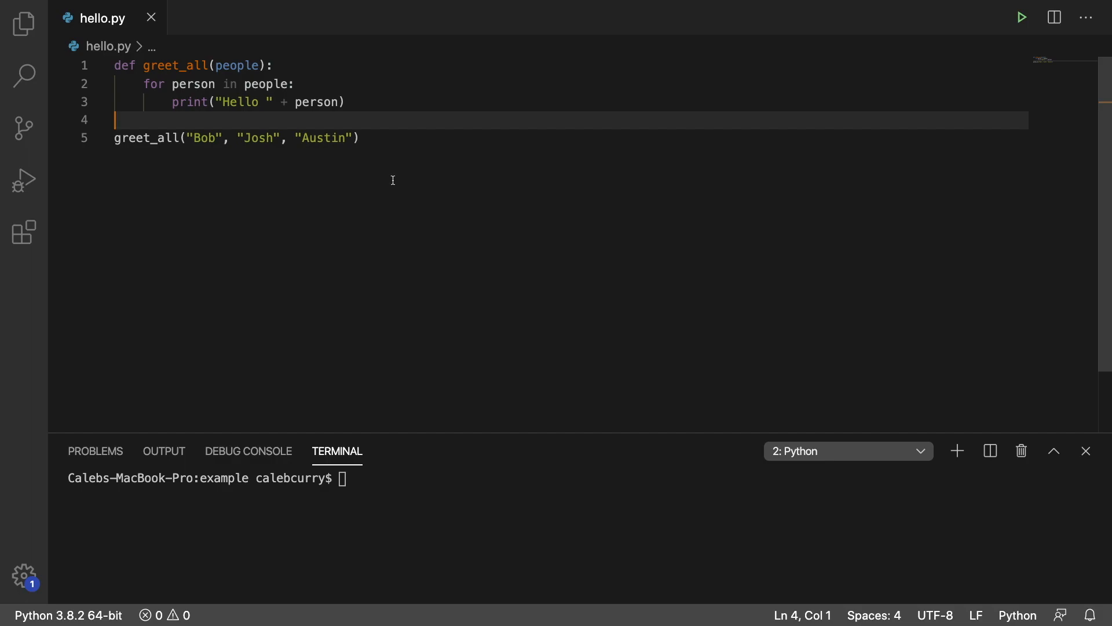
Step: Run hello.py, which raises a TypeError: greet_all() takes 1 positional argument but 3 were given
click(1021, 18)
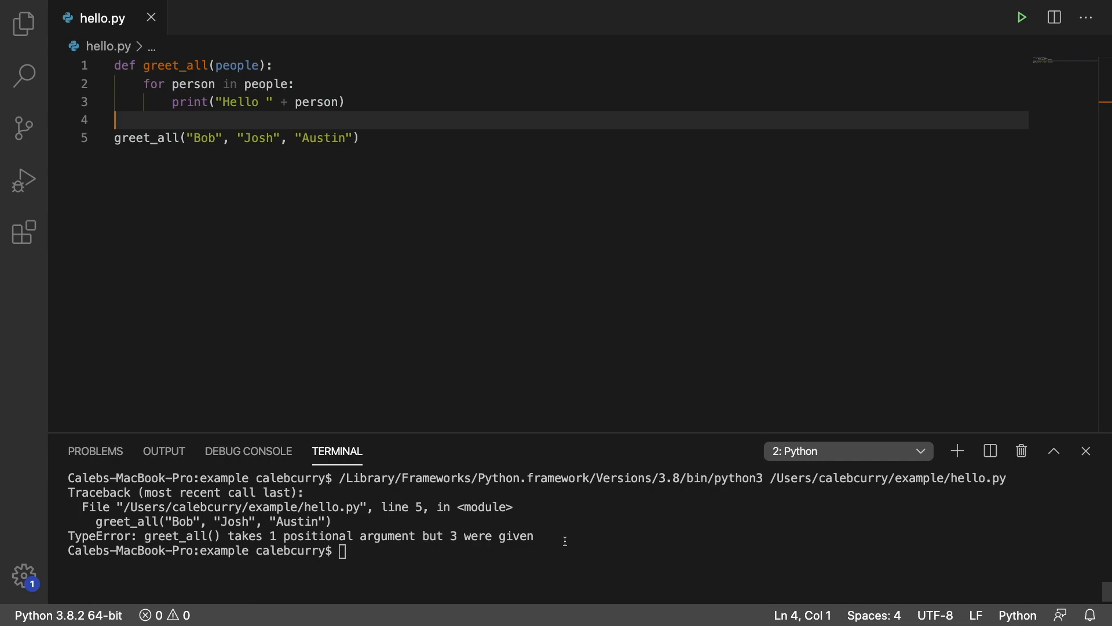
mouse_move(161, 89)
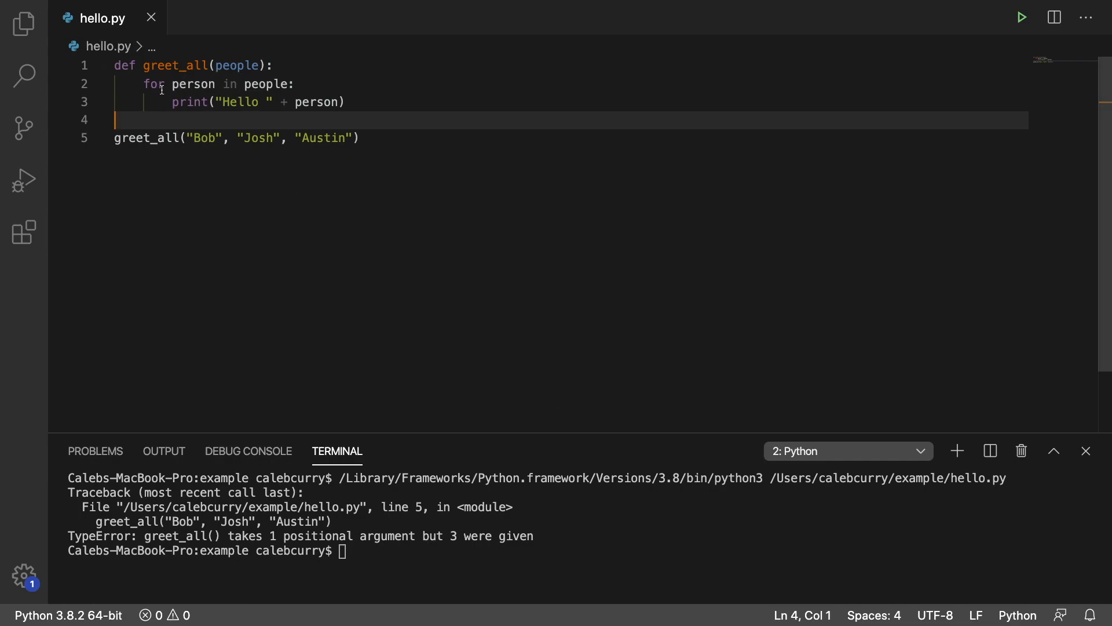
Step: Change the greet_all parameter to *people so it accepts any number of names
click(347, 102)
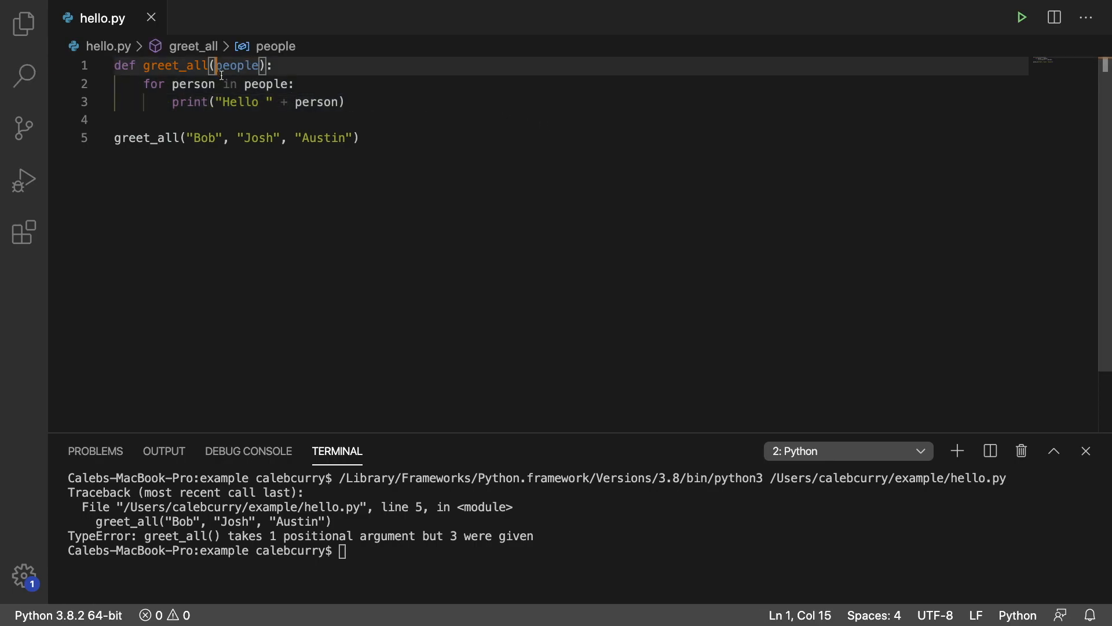
text(*)
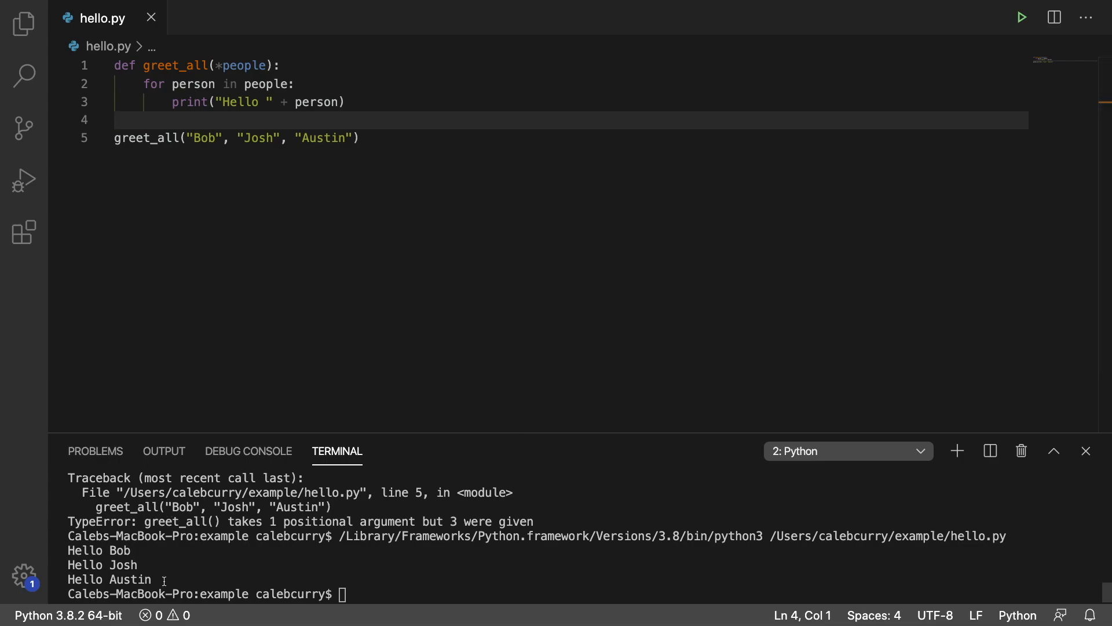
mouse_move(392, 208)
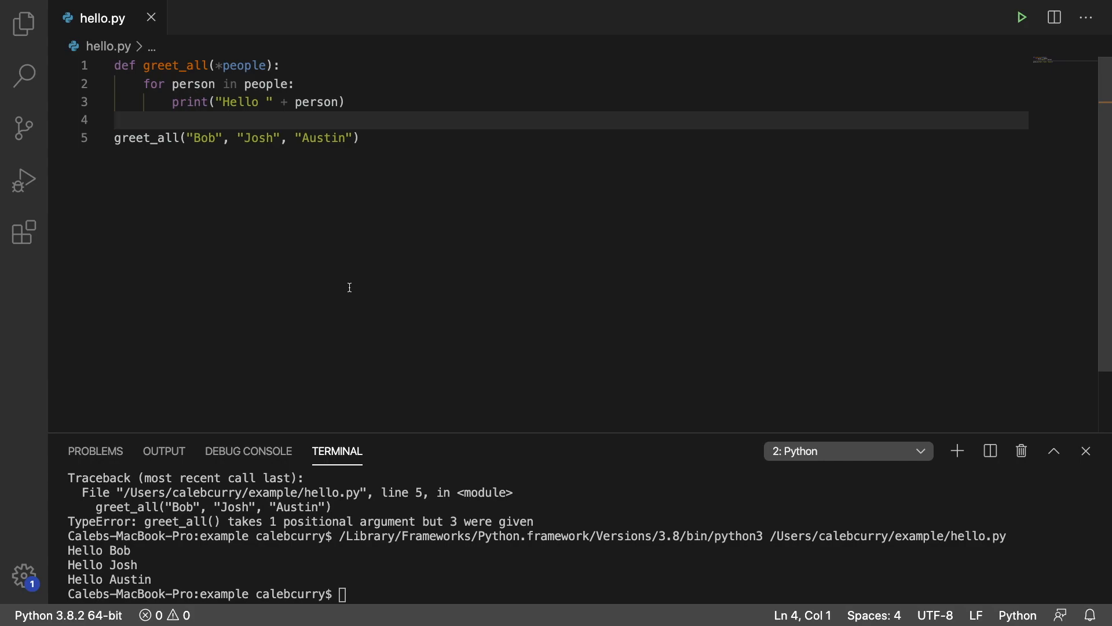
mouse_move(214, 305)
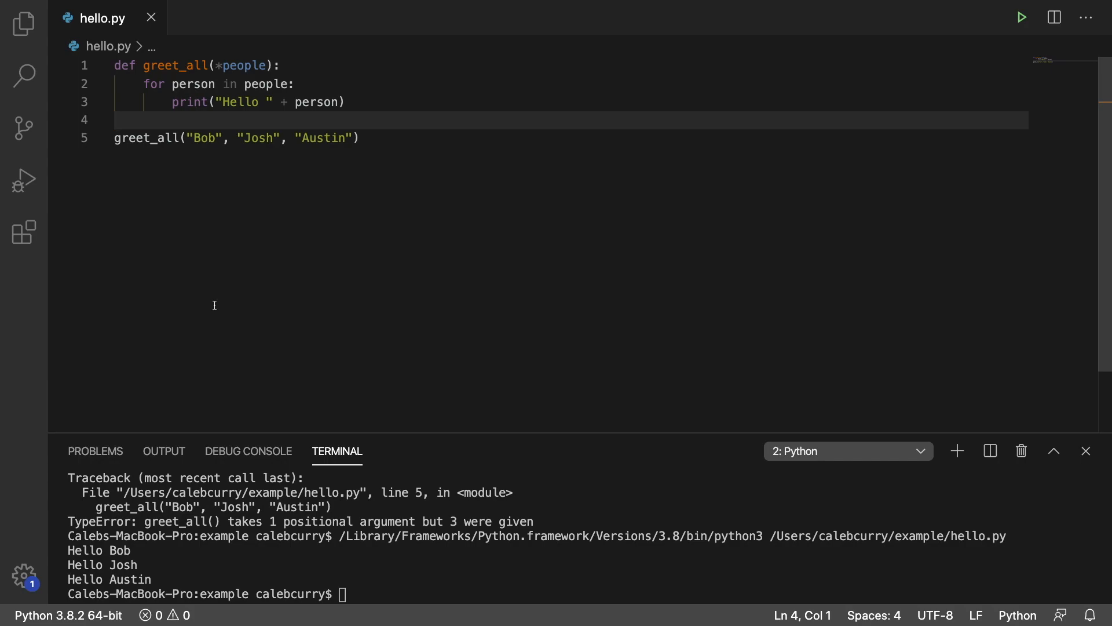